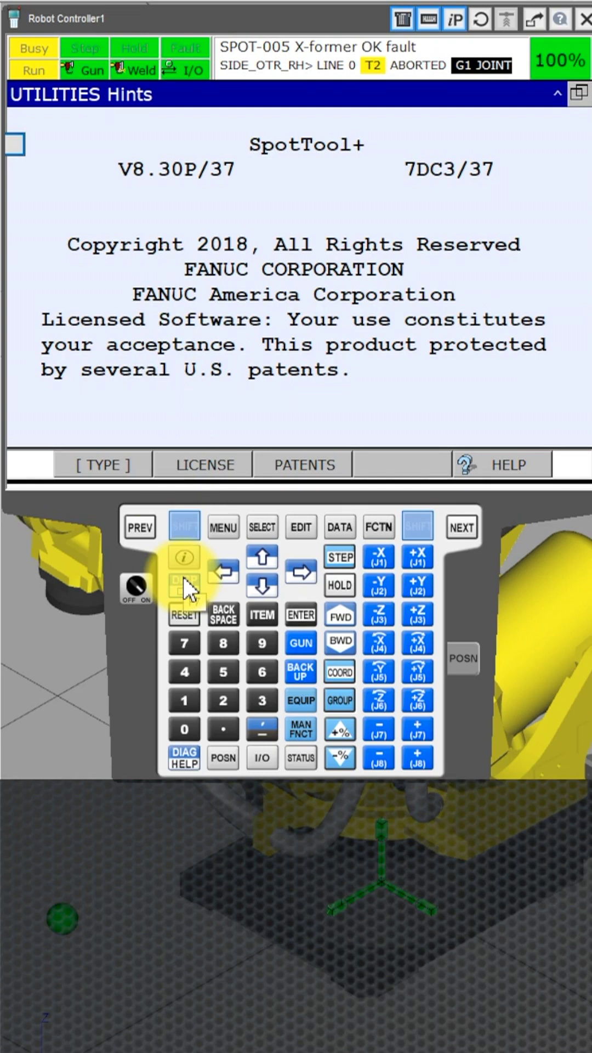
Step: Switch the teach pendant display to the 3 Triple pane layout
left_click(182, 581)
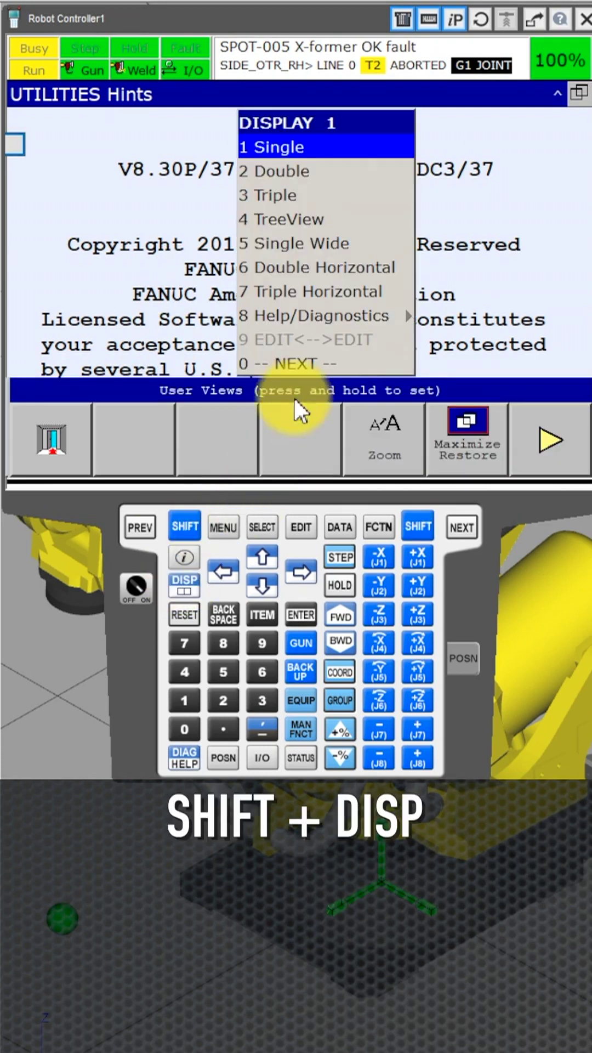
left_click(262, 615)
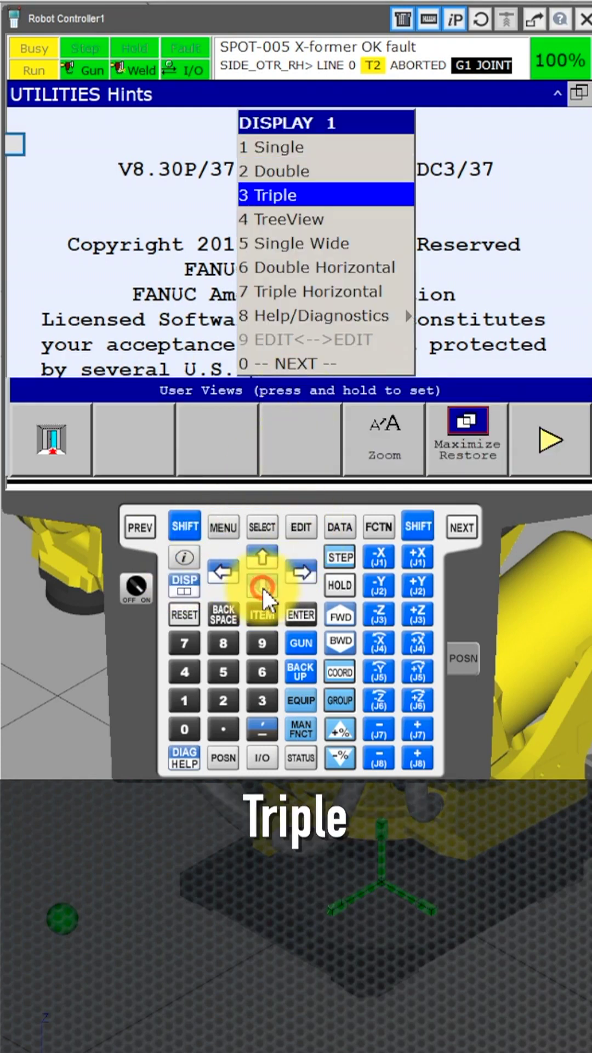
left_click(300, 614)
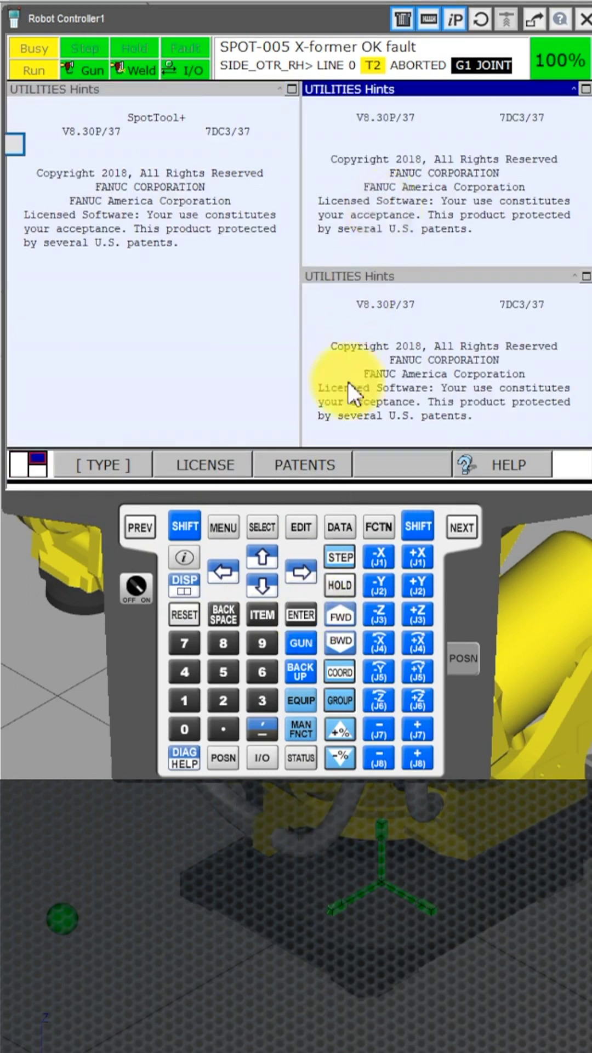
Step: Show Digital Inputs in the upper-right pane
left_click(262, 758)
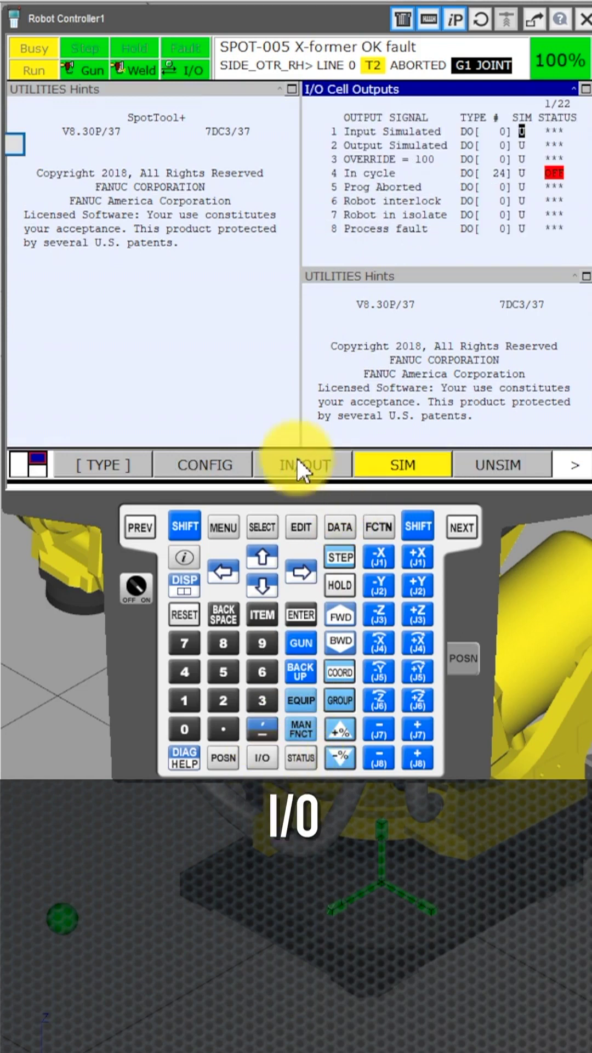
left_click(102, 464)
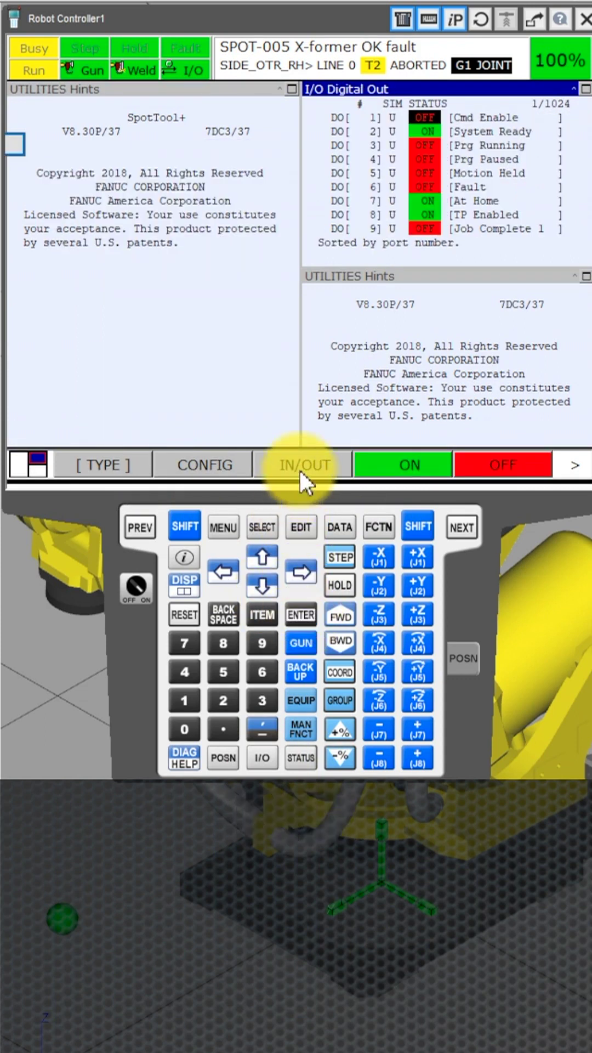
left_click(303, 464)
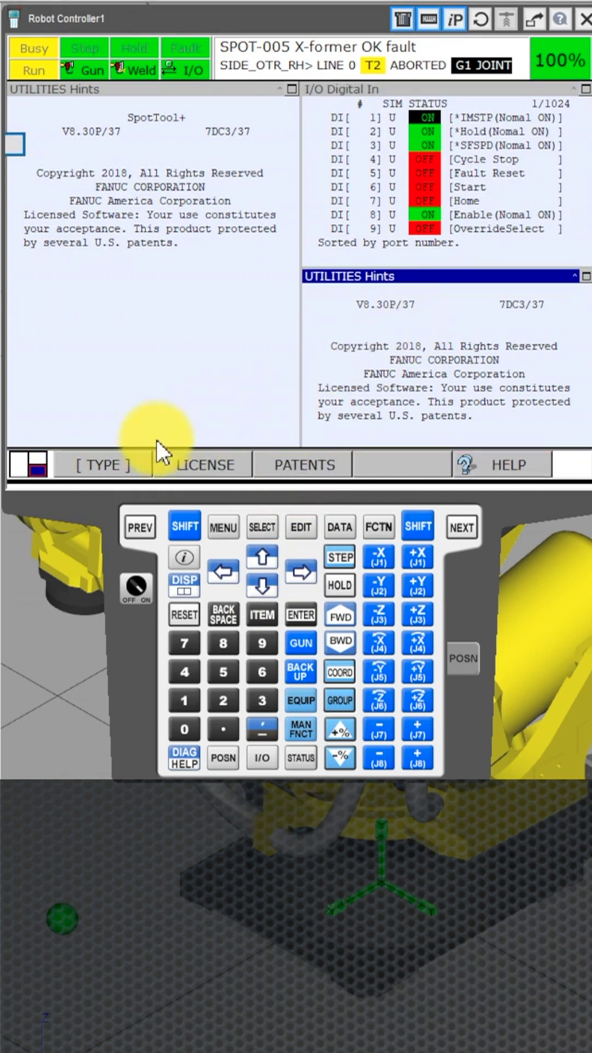
Step: Show Digital Outputs in the lower-right pane and return focus to the left pane
left_click(261, 758)
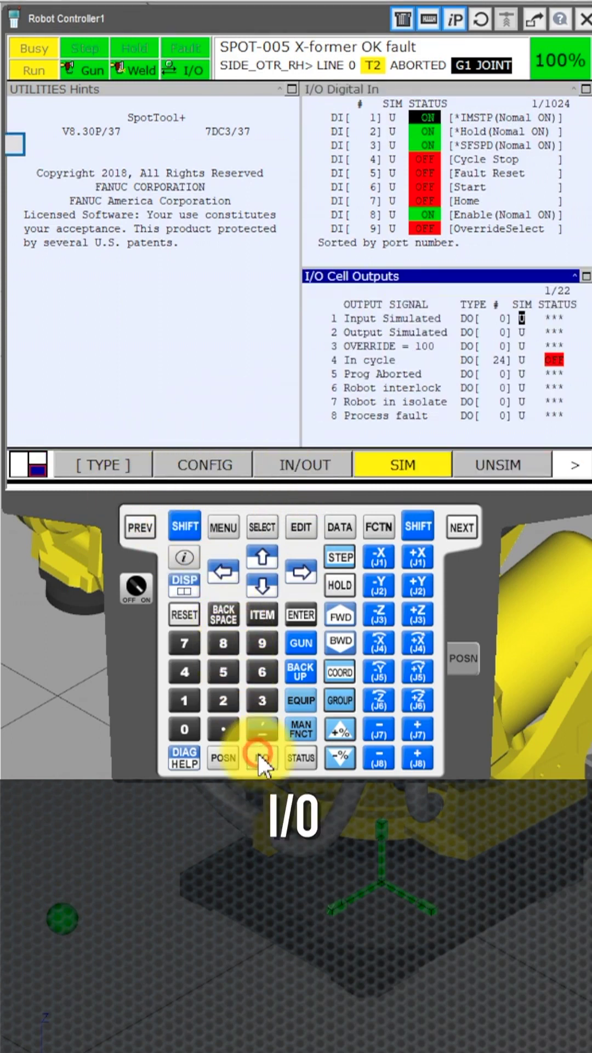
left_click(102, 463)
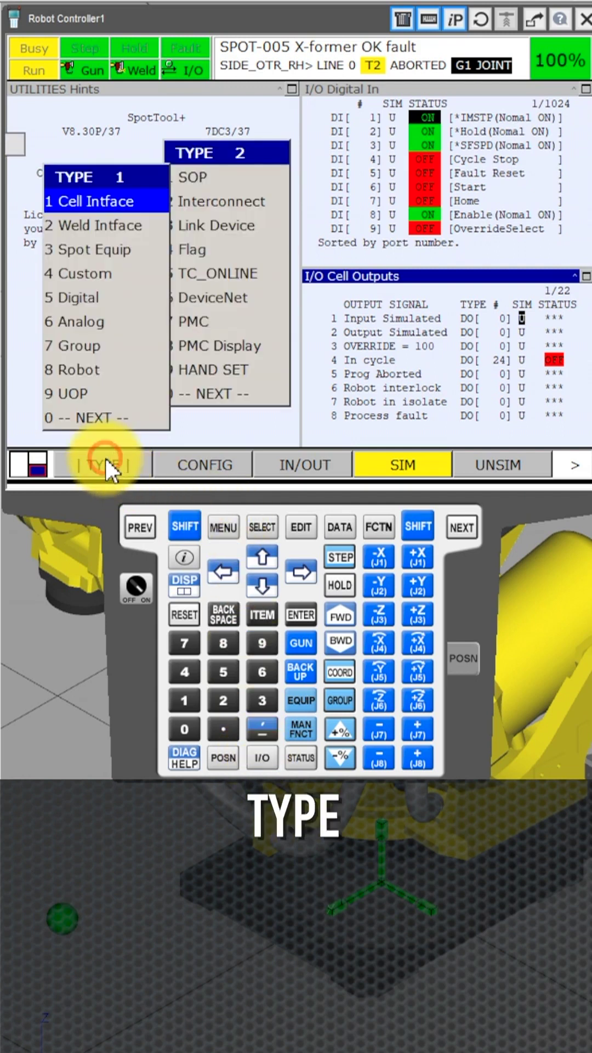
mouse_move(215, 483)
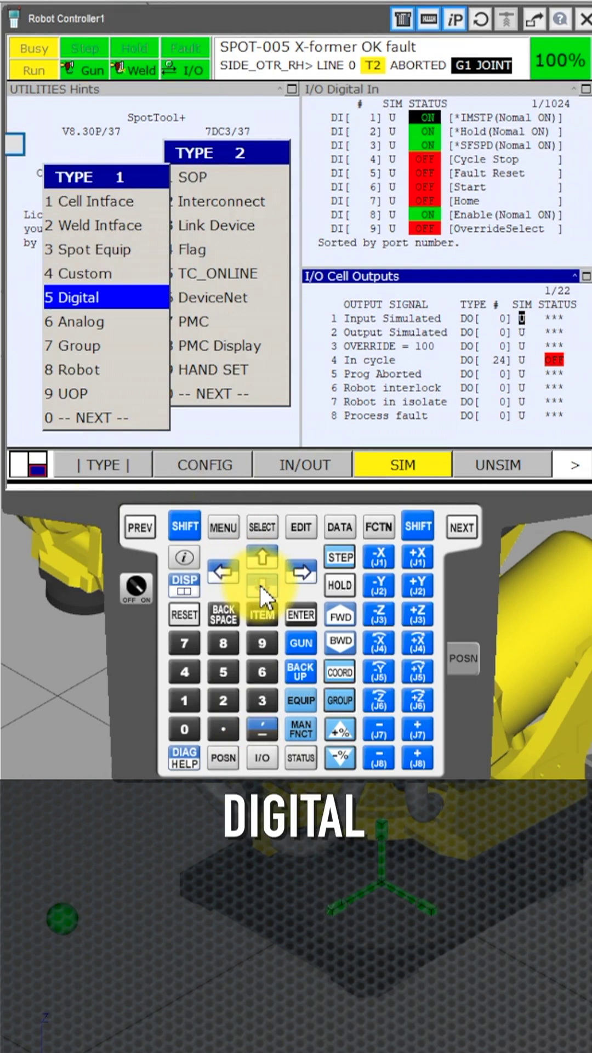
left_click(300, 614)
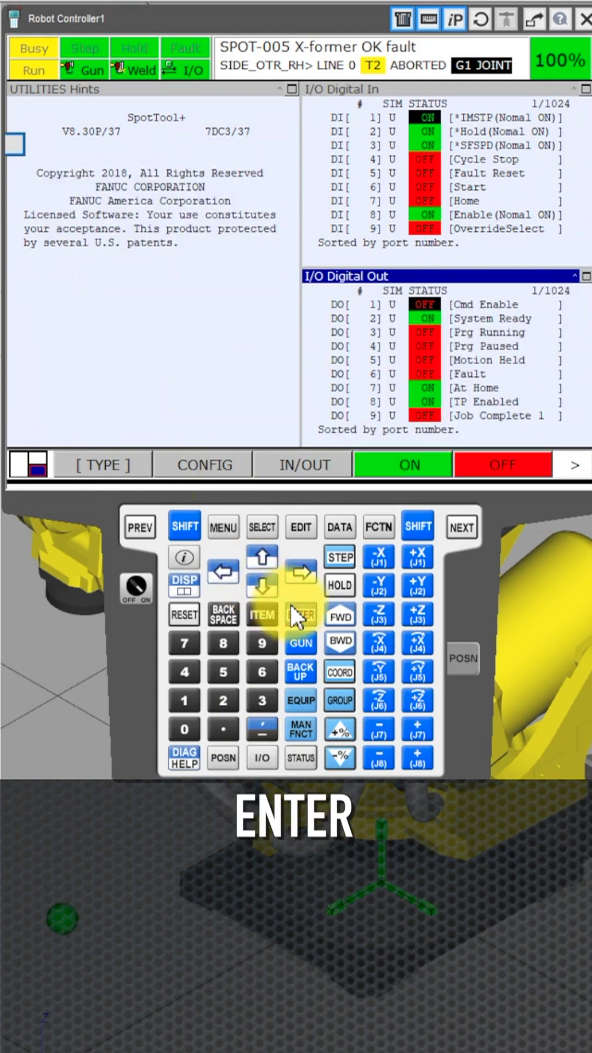
left_click(301, 615)
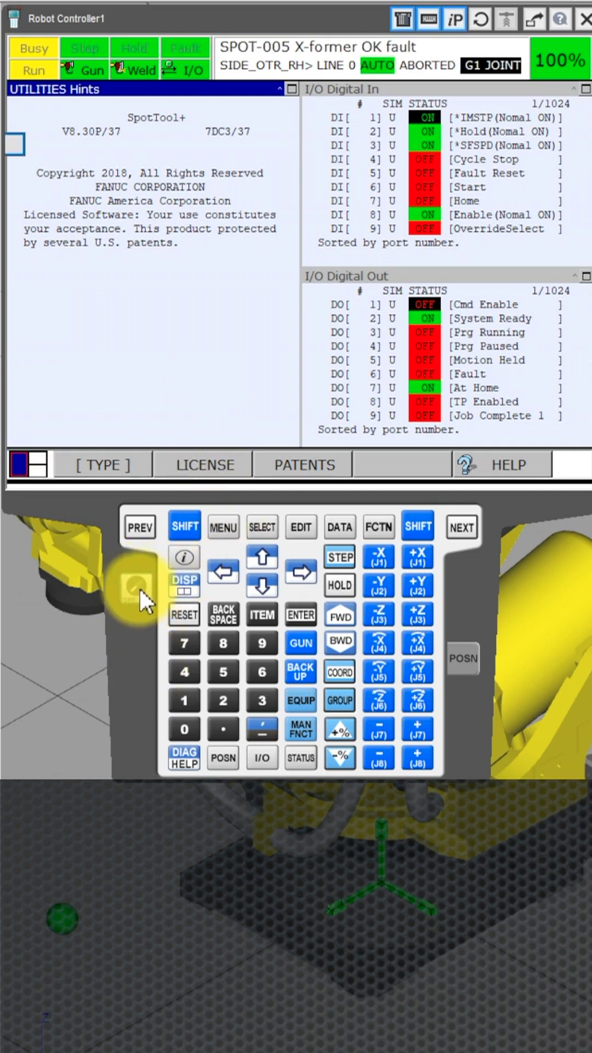
Step: Set the controller to T2 teach mode and bring up Test Cycle Setup in the left pane
left_click(136, 591)
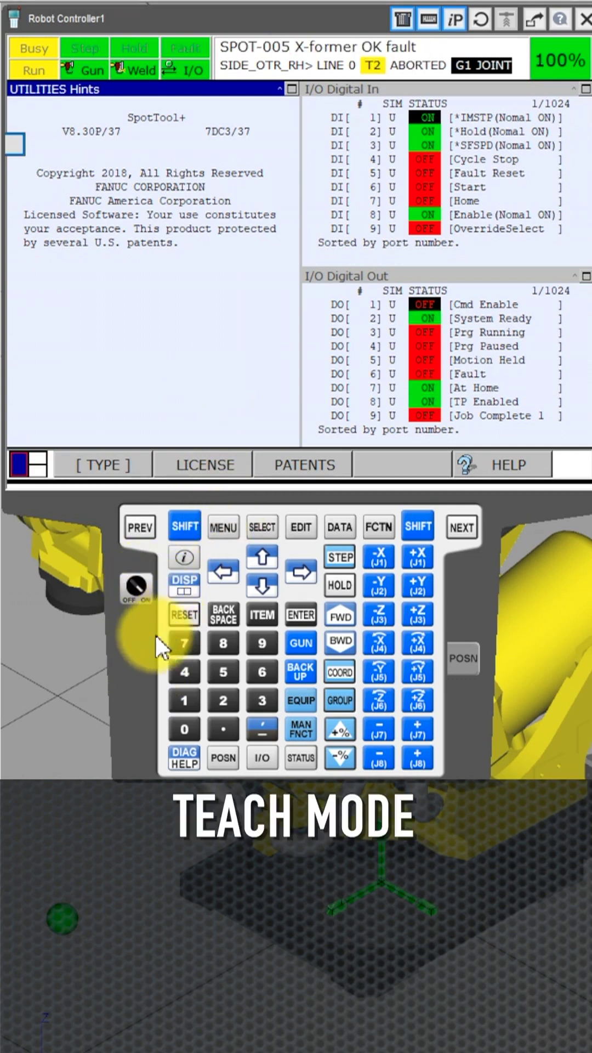
mouse_move(224, 540)
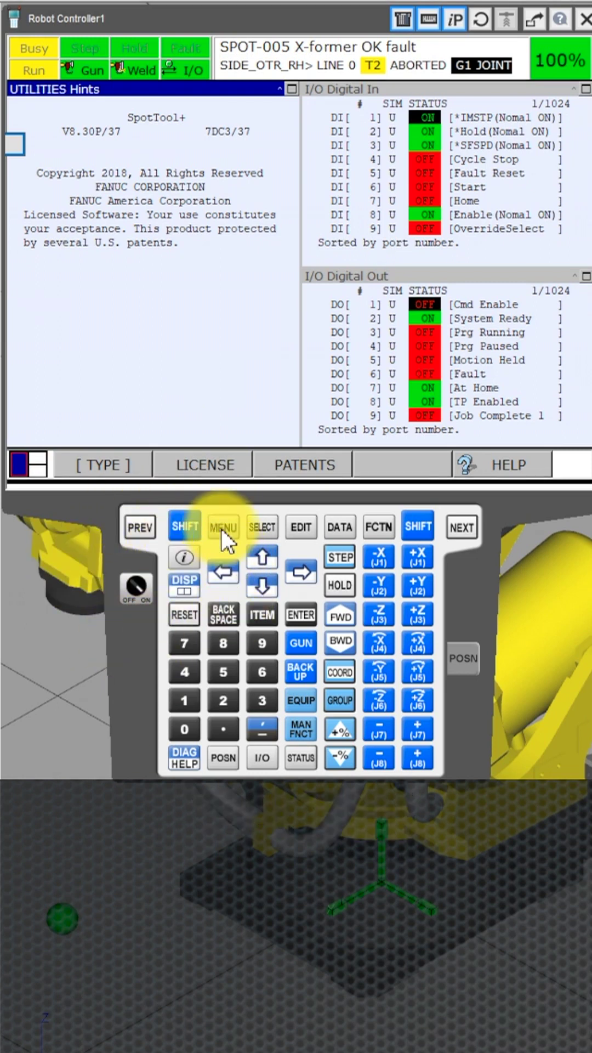
left_click(224, 526)
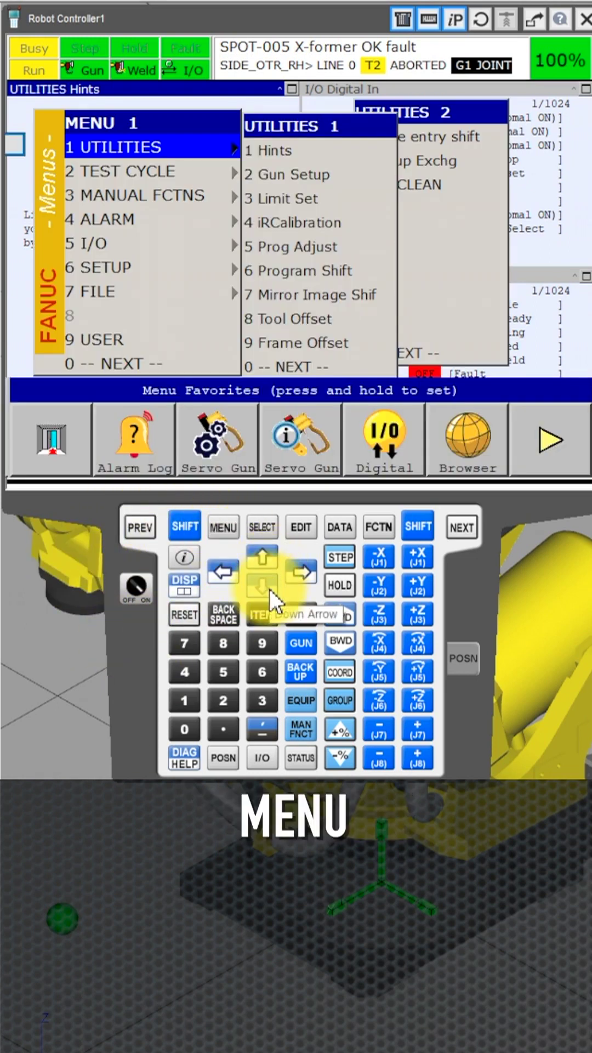
left_click(263, 576)
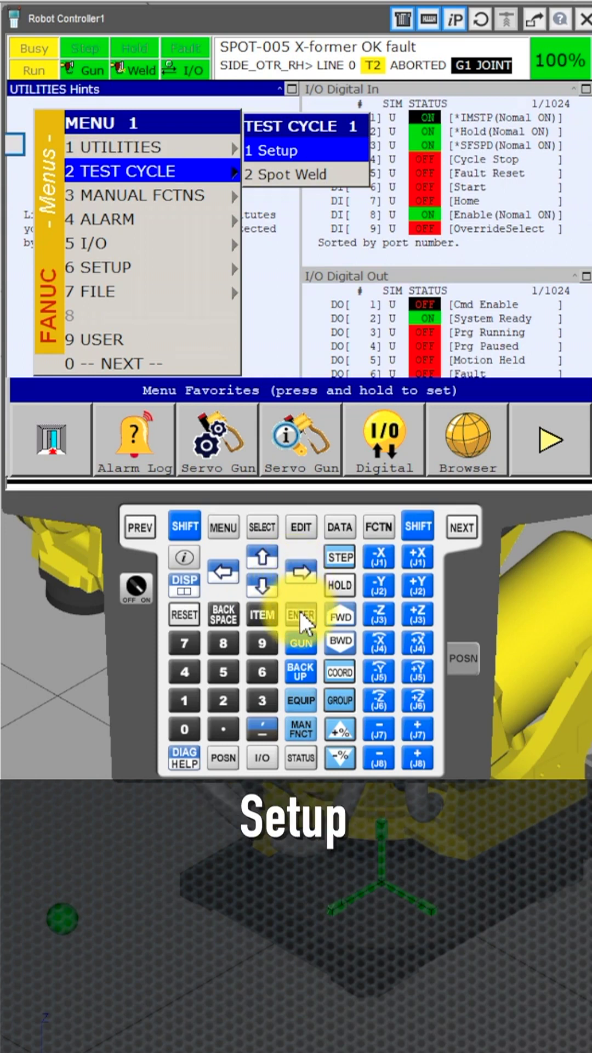
left_click(300, 614)
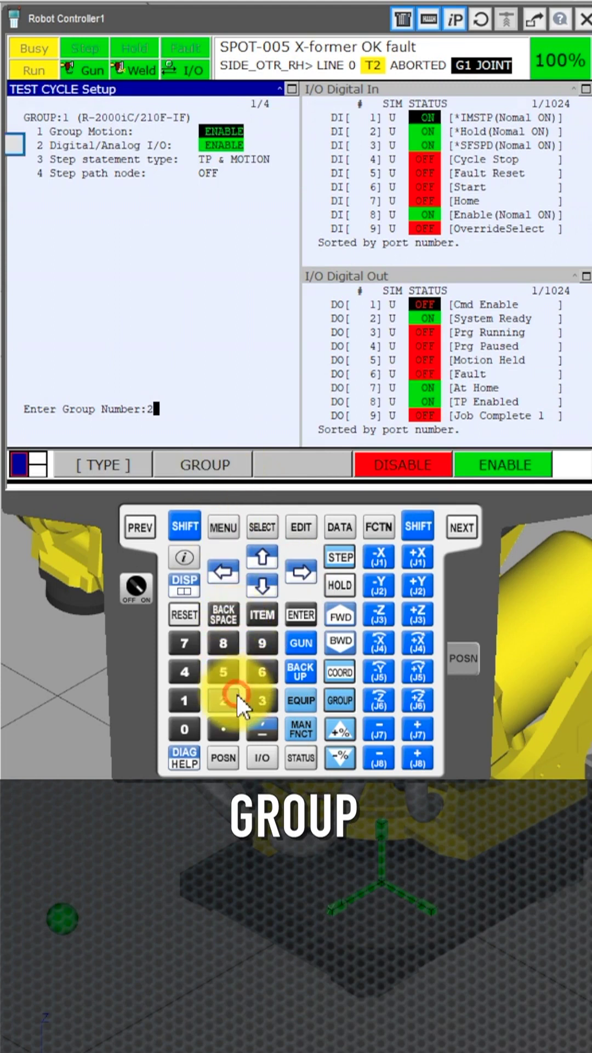
Step: Switch Test Cycle Setup to Group 2, the servo gun
left_click(222, 700)
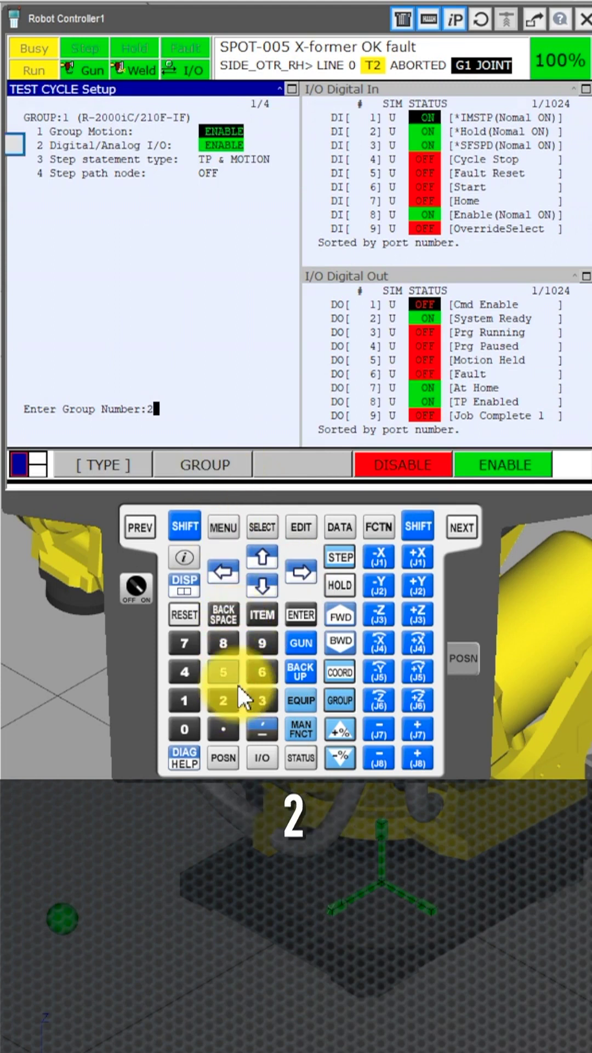
left_click(300, 614)
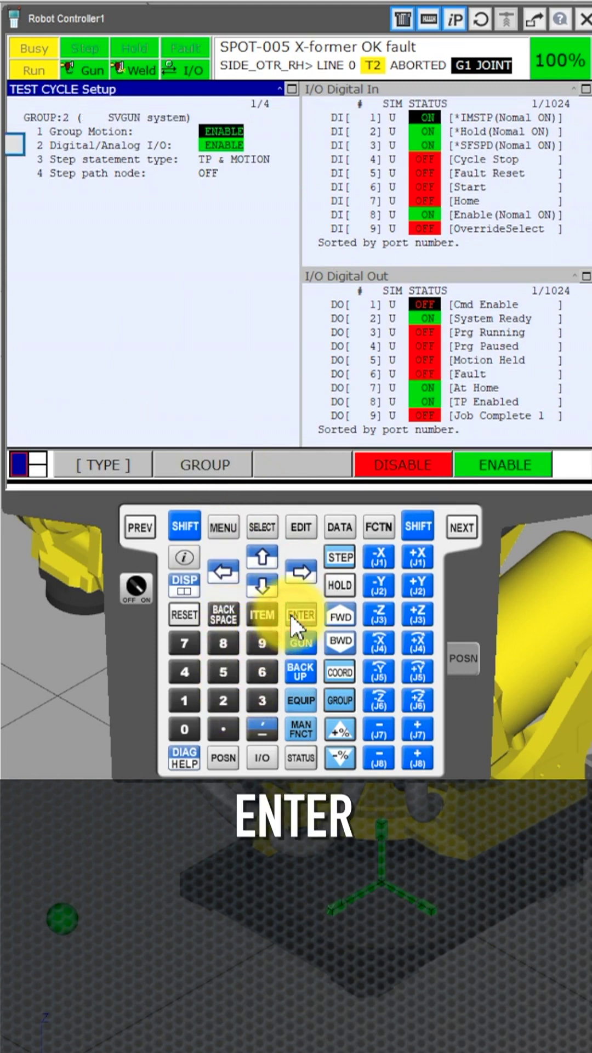
left_click(300, 614)
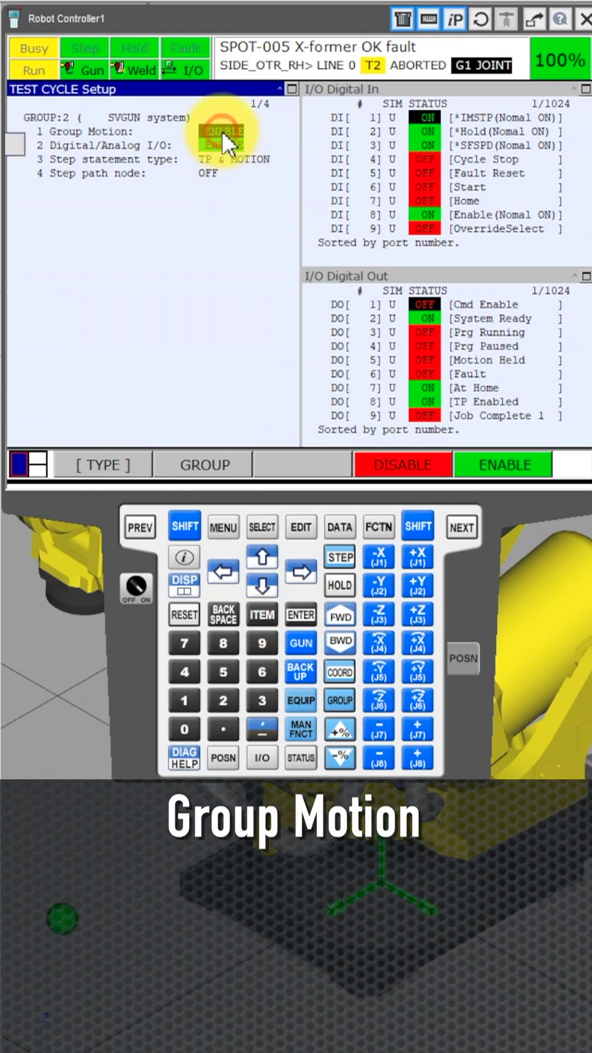
Step: Toggle Group Motion and Digital/Analog I/O off and back to ENABLE for group 2
left_click(403, 464)
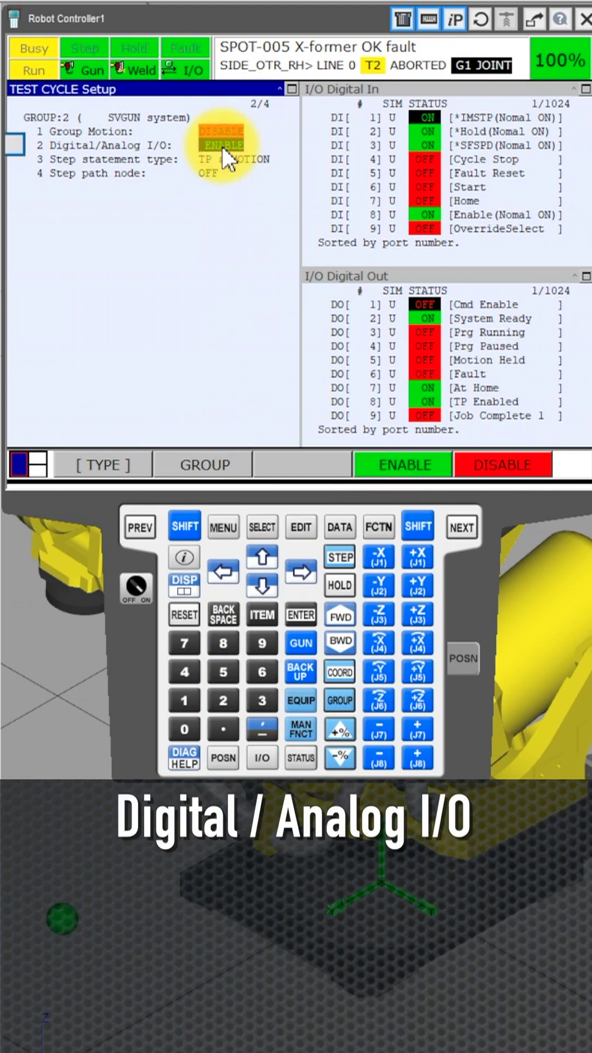
left_click(502, 463)
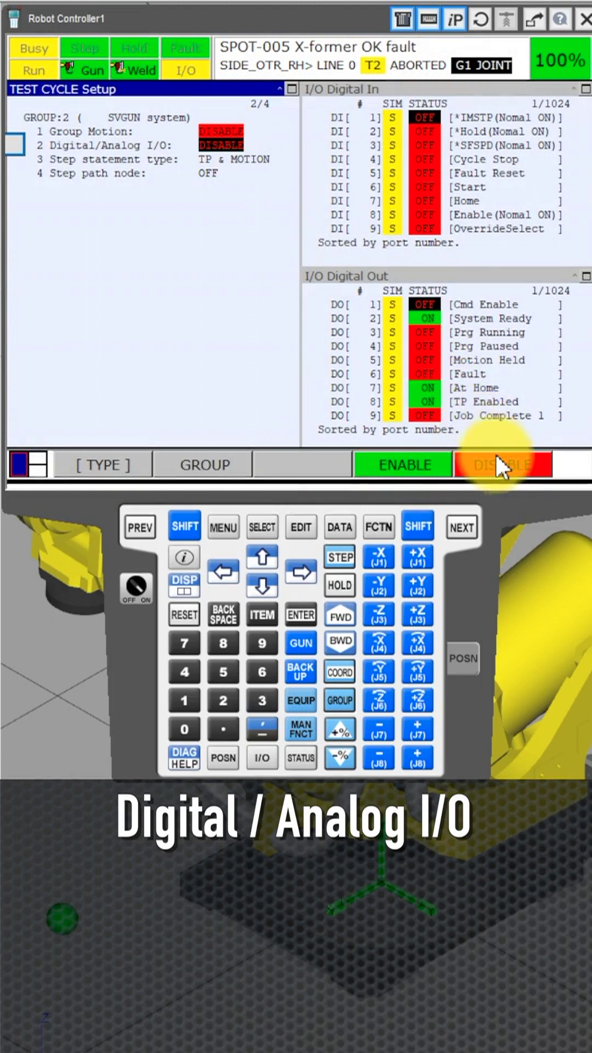
left_click(401, 464)
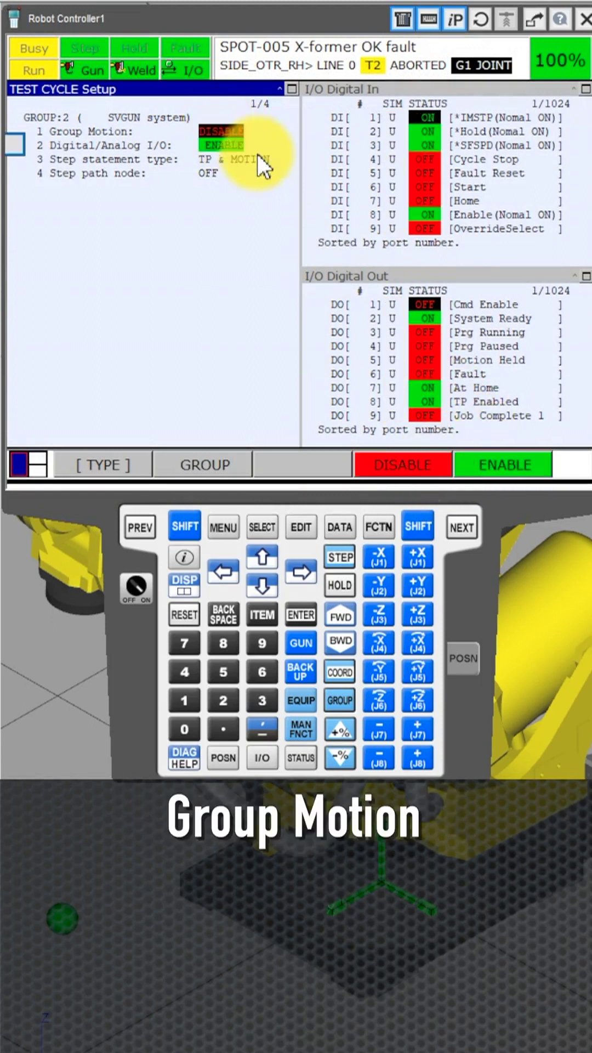
left_click(502, 464)
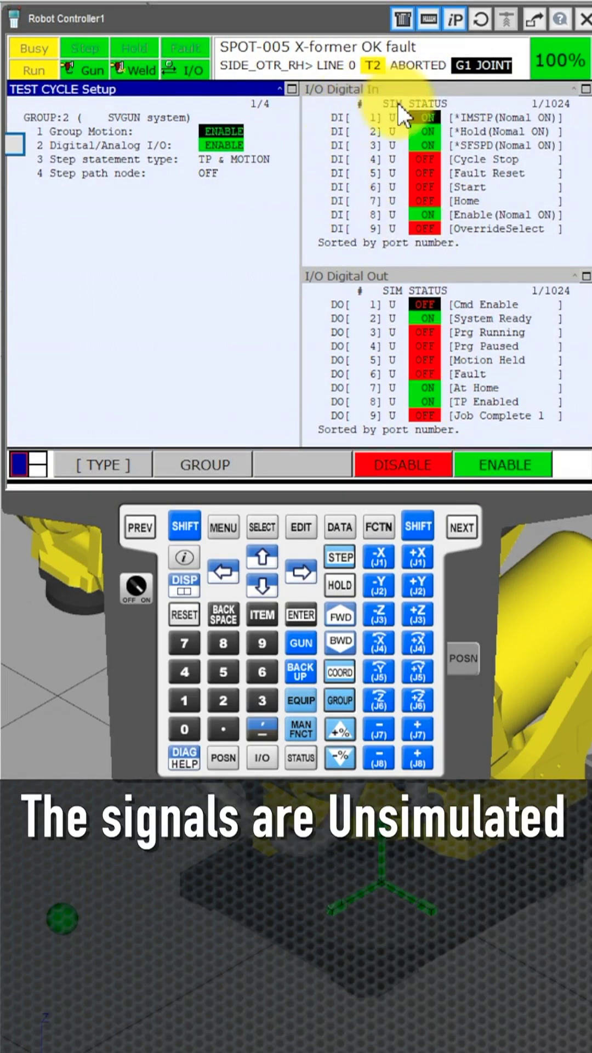
mouse_move(430, 290)
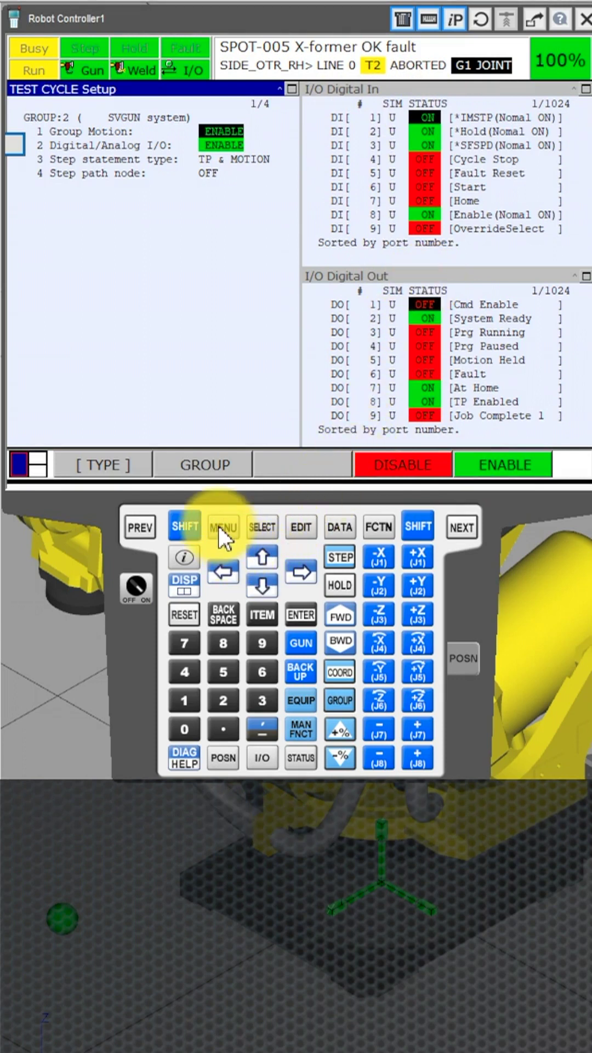
Step: Navigate the second menu page toward SYSTEM to reach Gun Zero Master
left_click(222, 525)
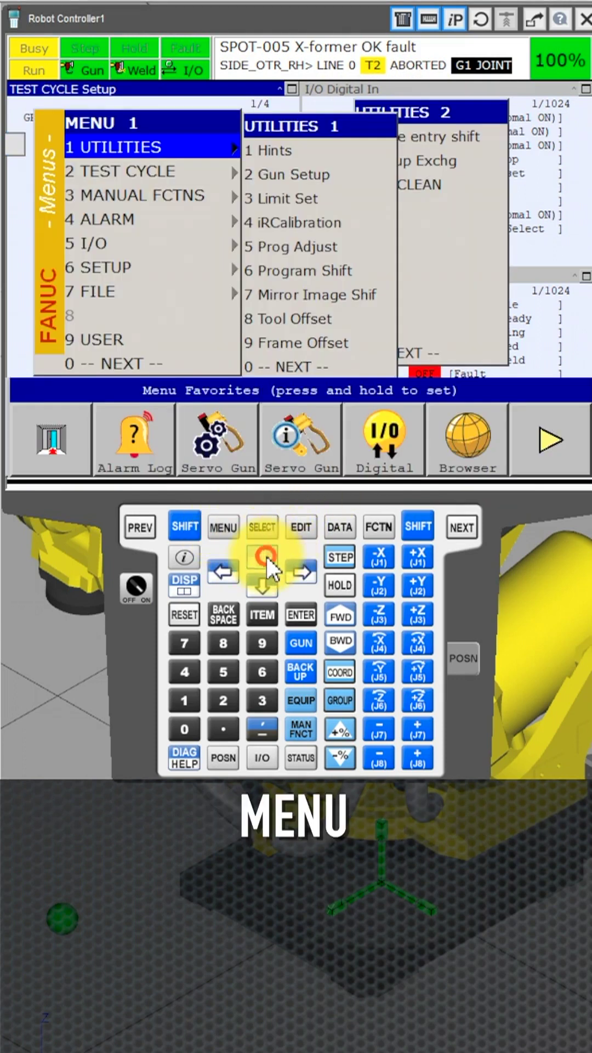
left_click(462, 525)
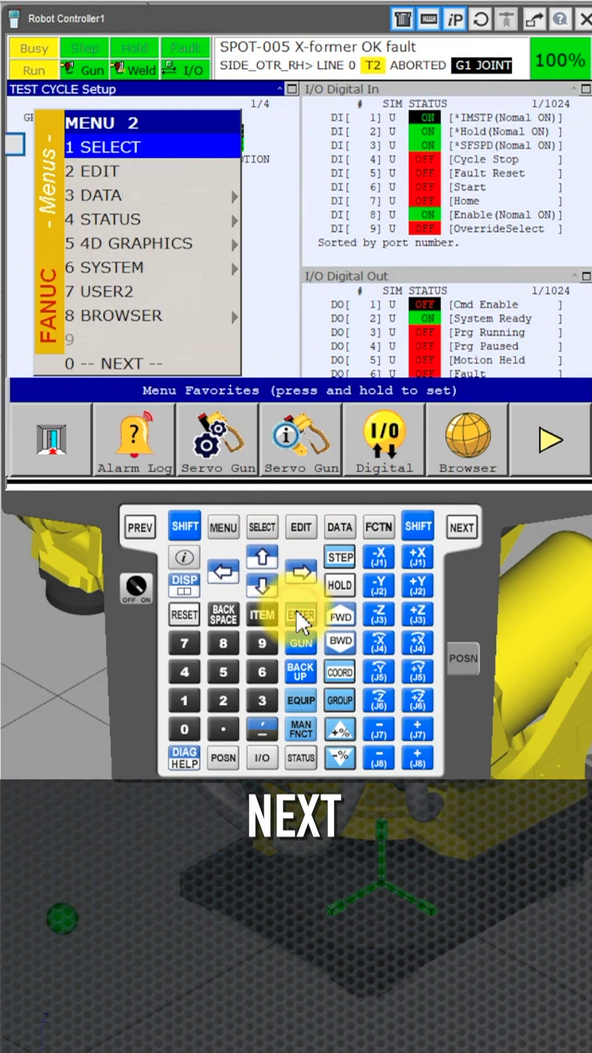
mouse_move(261, 595)
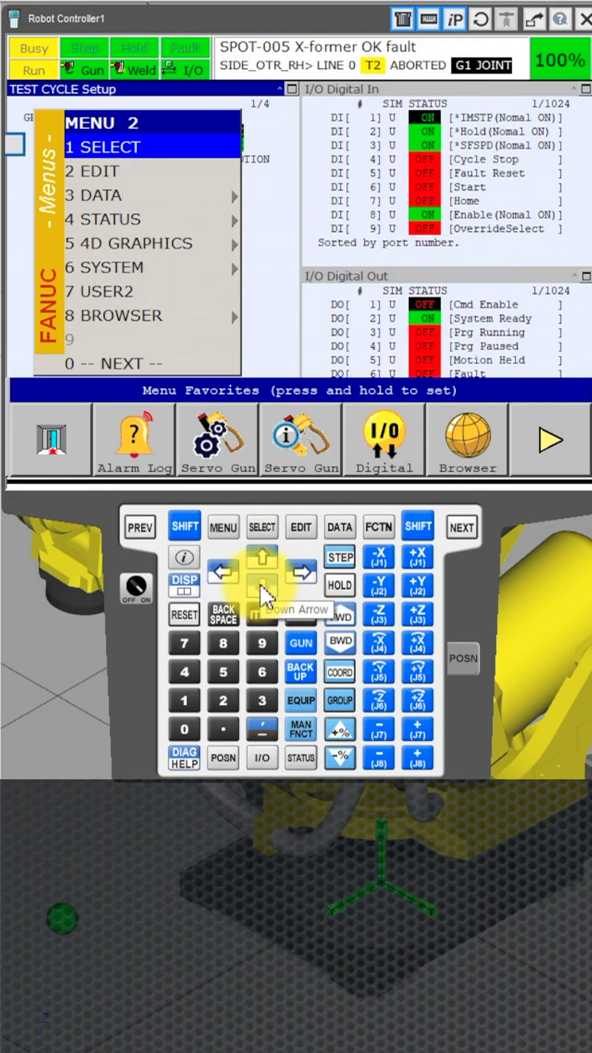
left_click(261, 584)
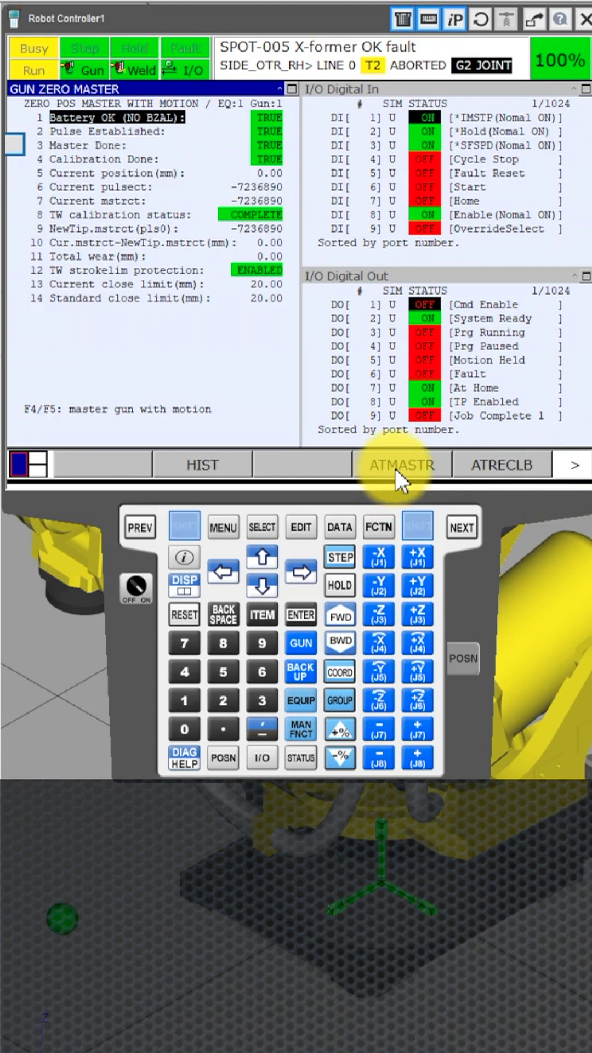
Step: Auto-master the servo gun with new tips, accepting the 0.0 mm offset result
left_click(402, 464)
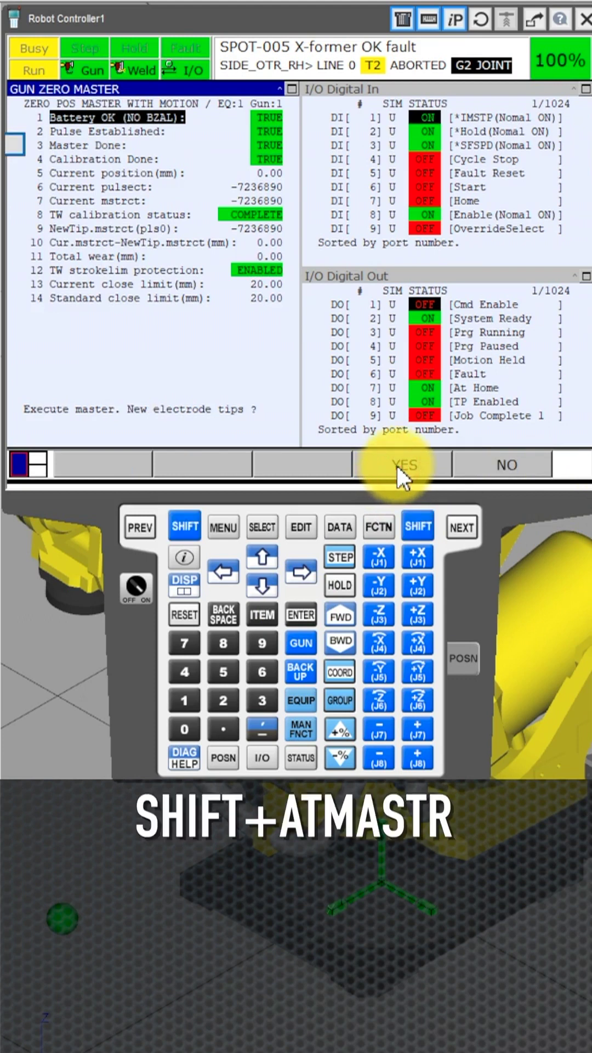
left_click(403, 464)
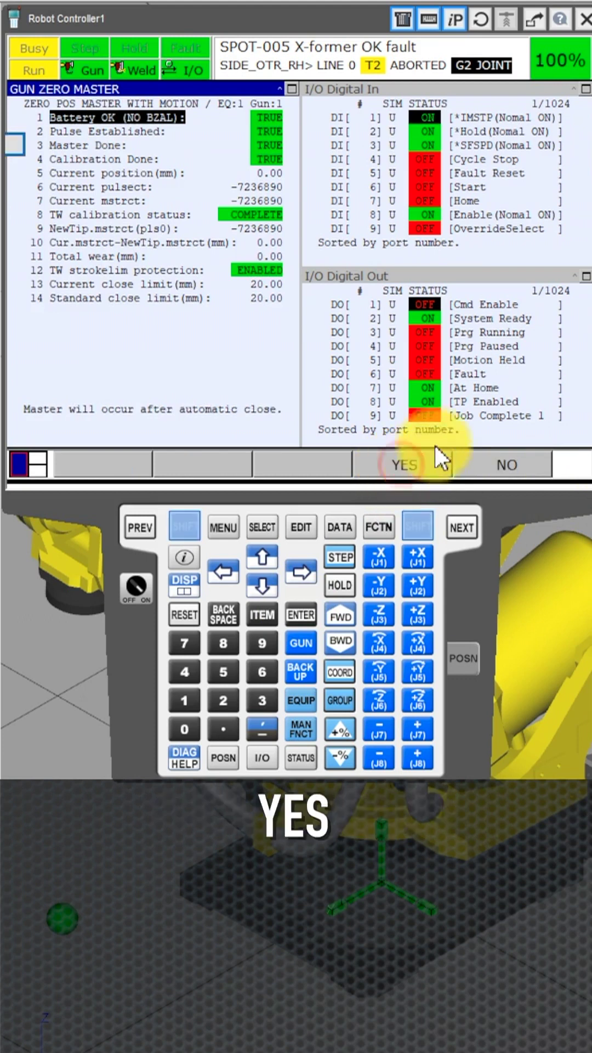
left_click(403, 464)
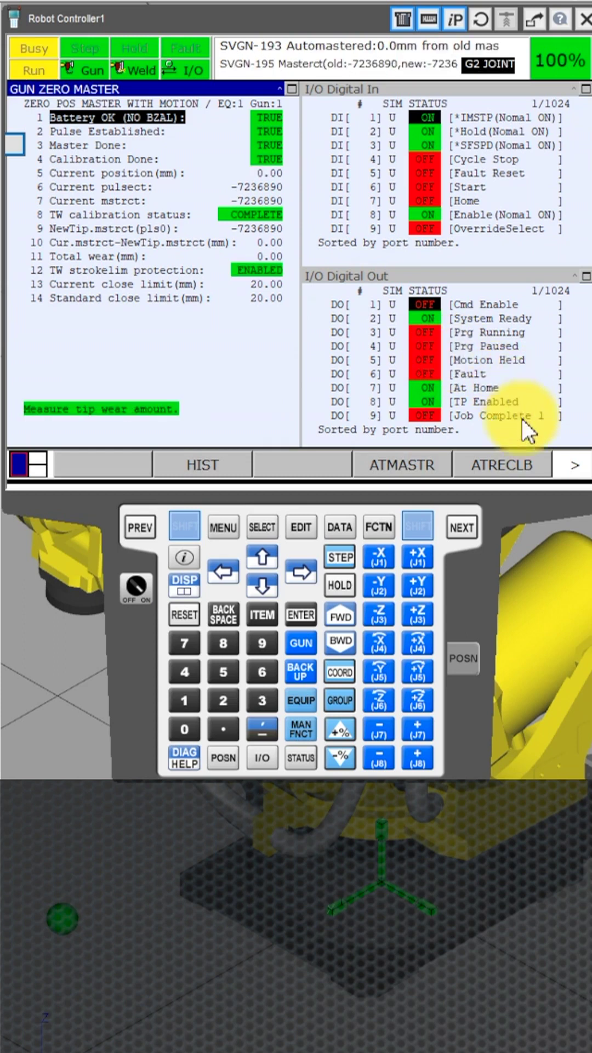
Step: Start auto-zero calibration, confirming the current wear amount of 0.0
left_click(502, 464)
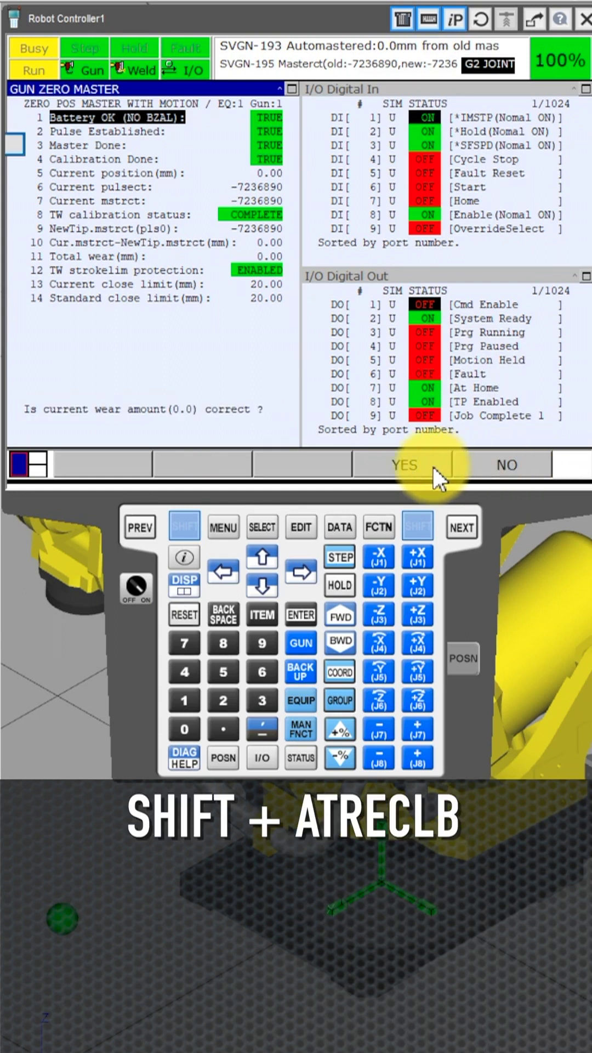
left_click(405, 464)
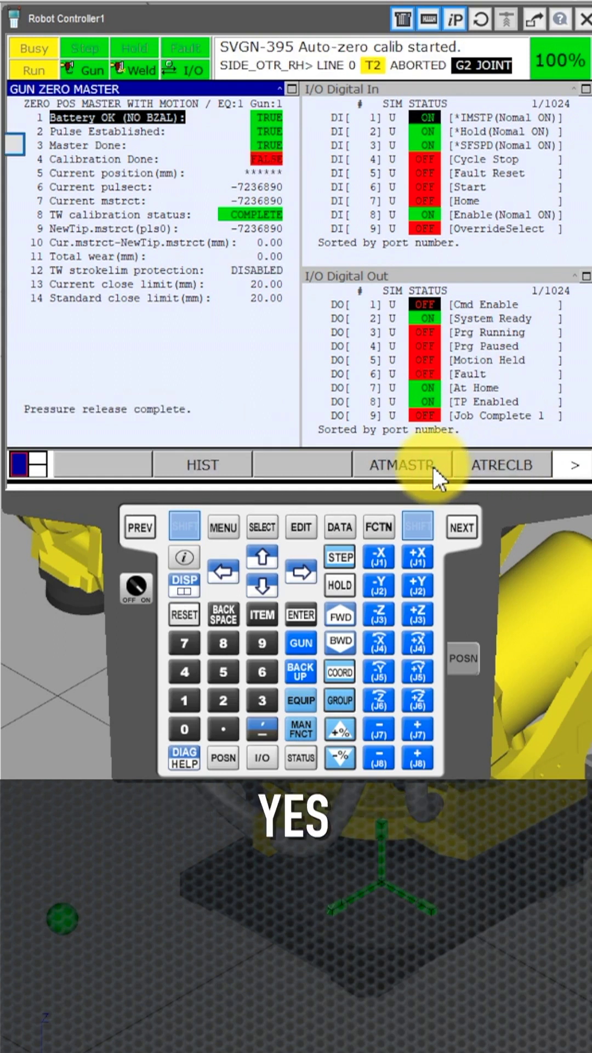